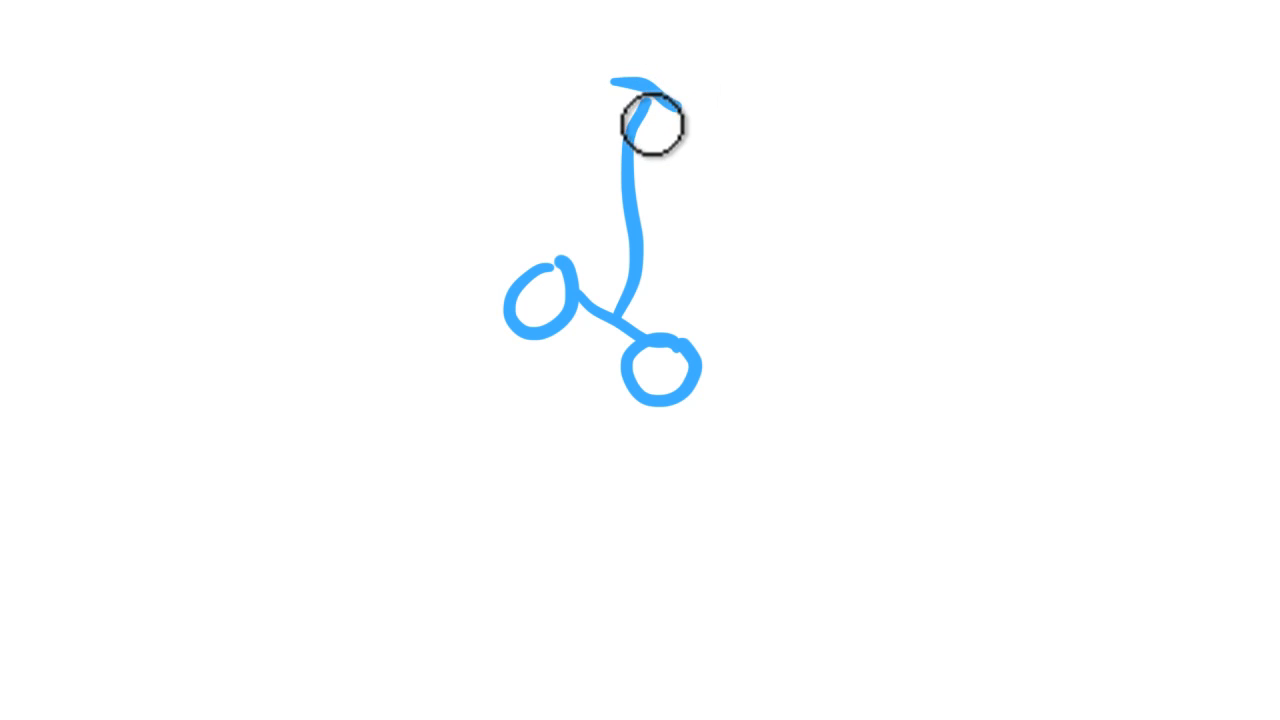
mouse_move(658, 230)
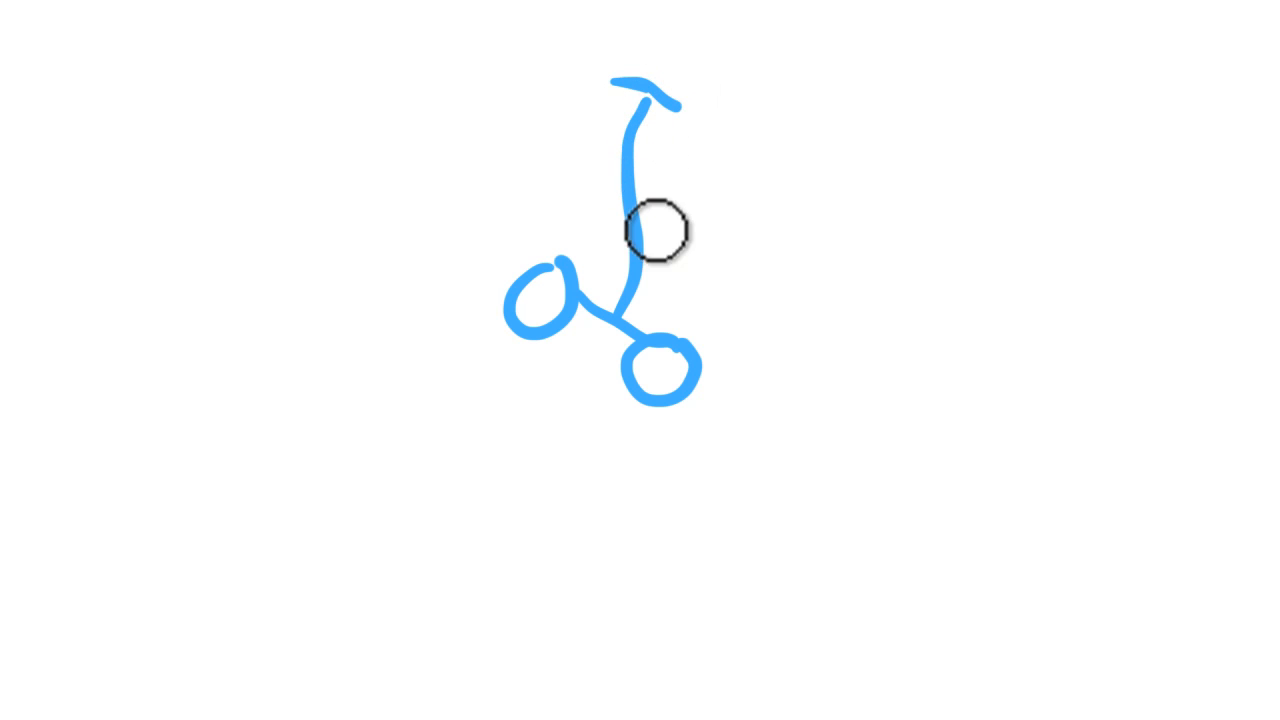
mouse_move(576, 272)
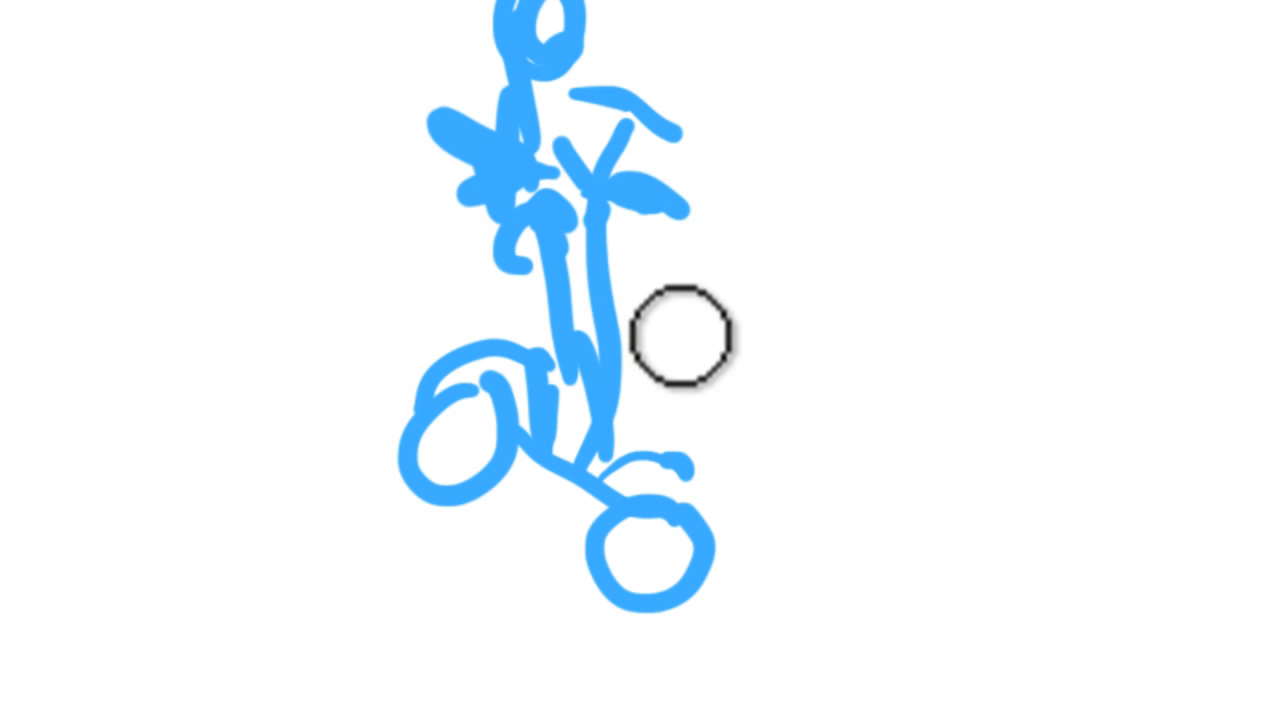
mouse_move(684, 348)
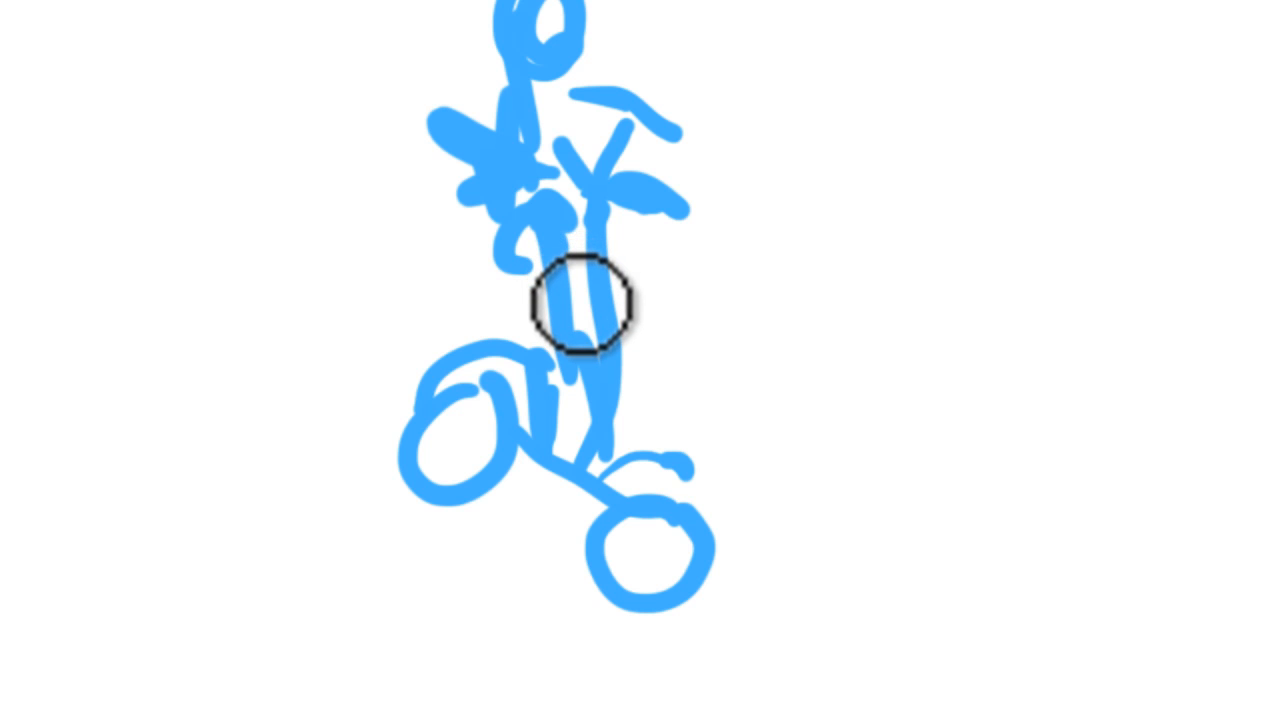
mouse_move(584, 304)
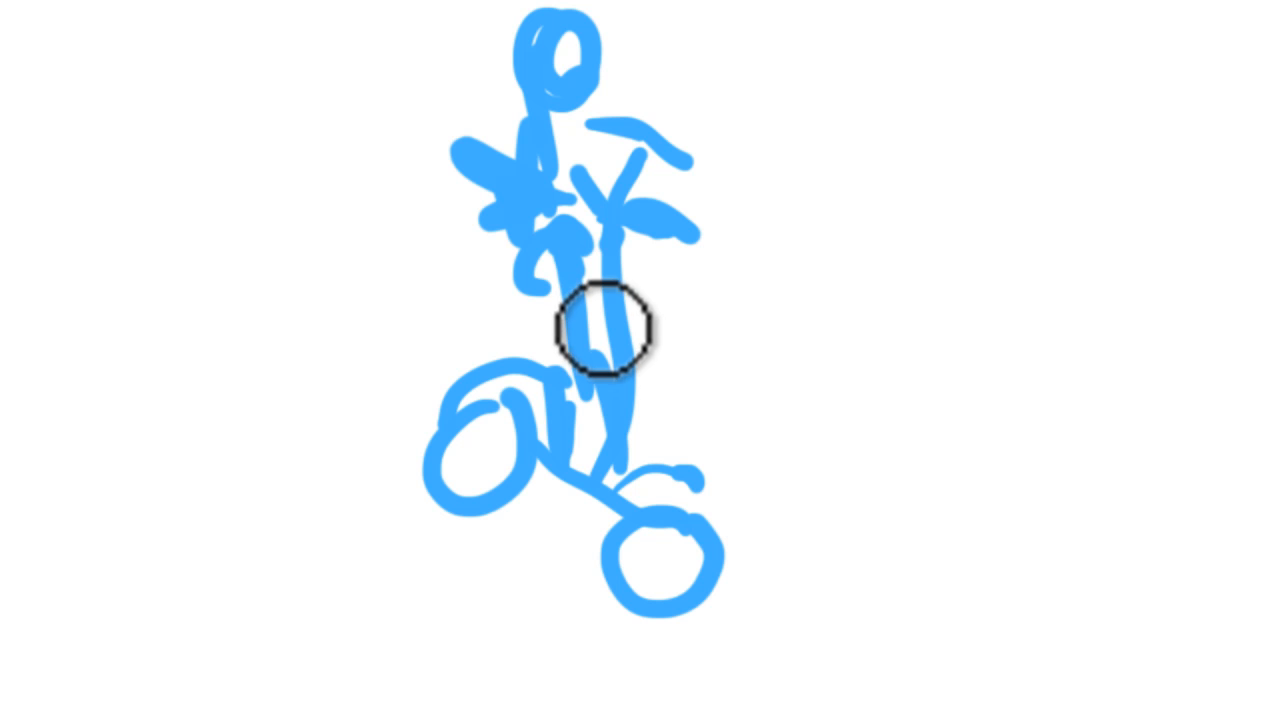
mouse_move(608, 300)
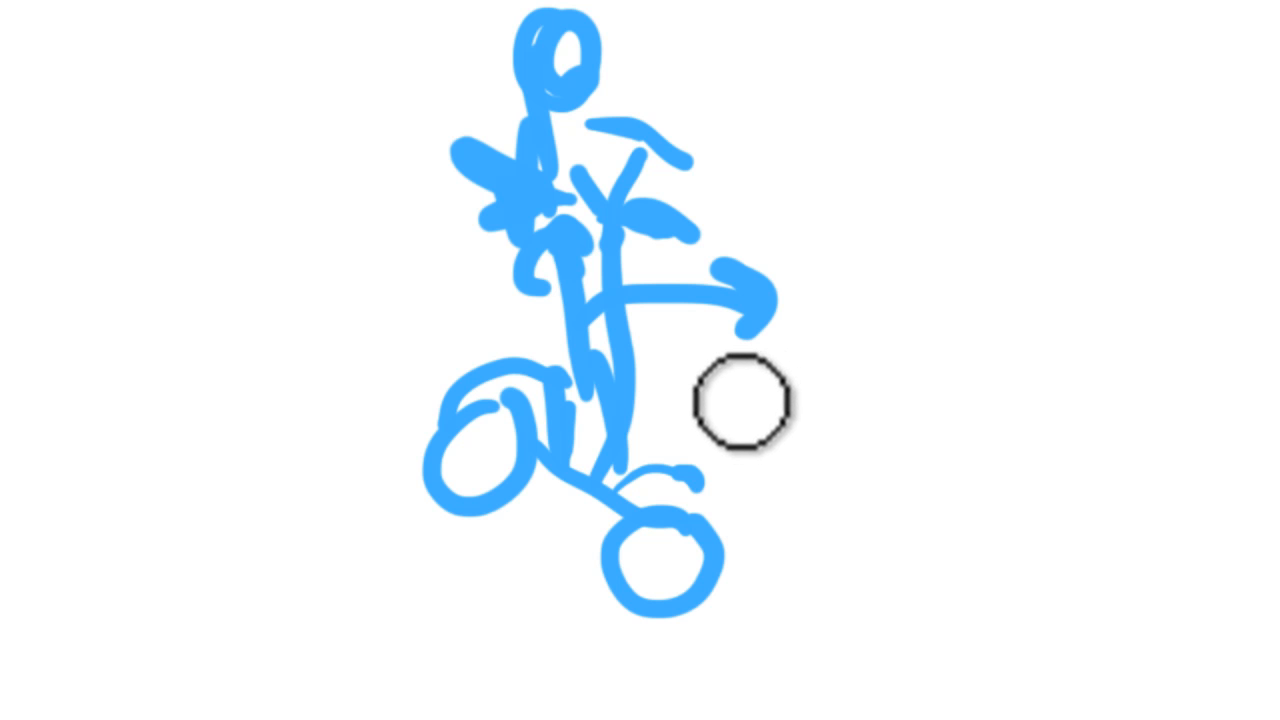
mouse_move(688, 498)
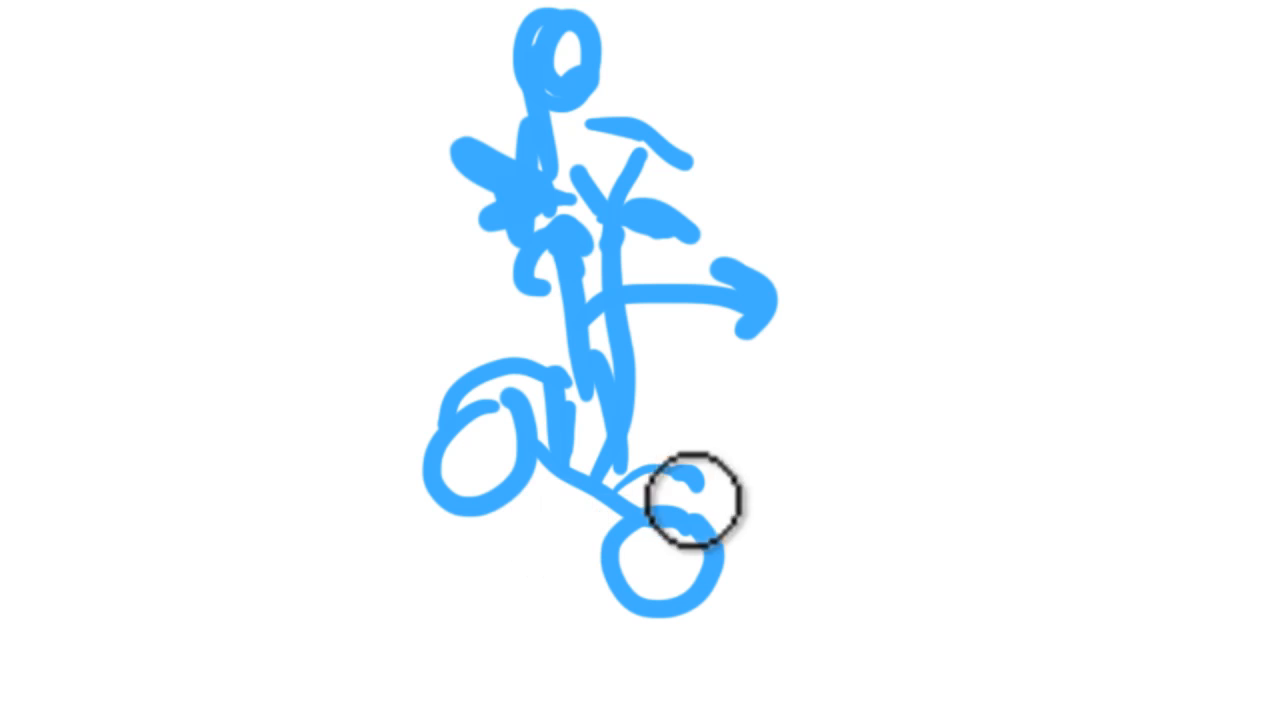
mouse_move(800, 456)
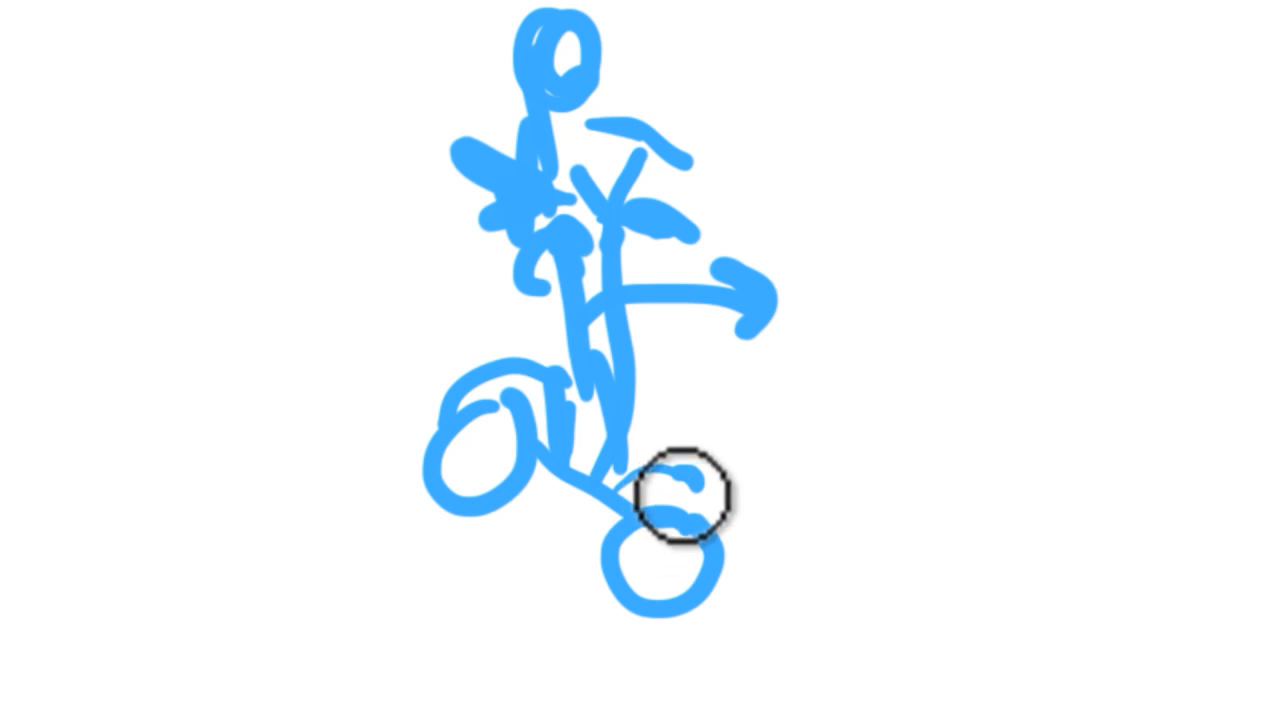
mouse_move(520, 450)
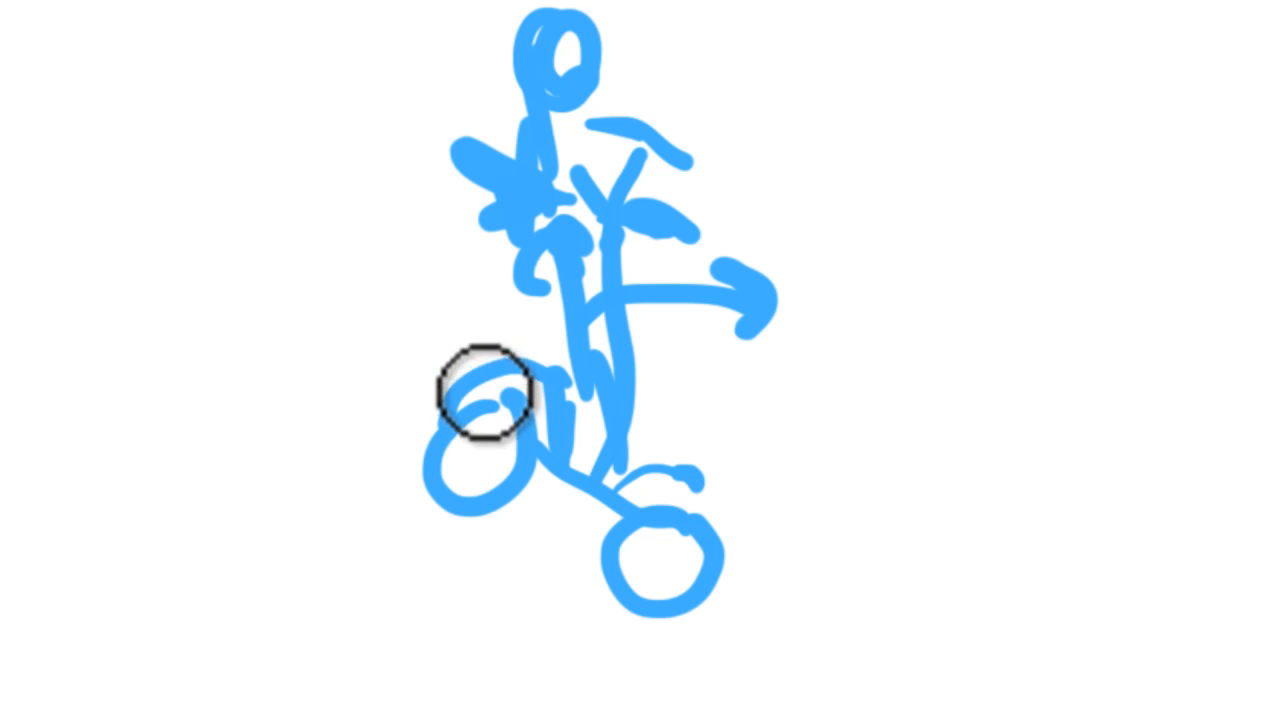
mouse_move(496, 396)
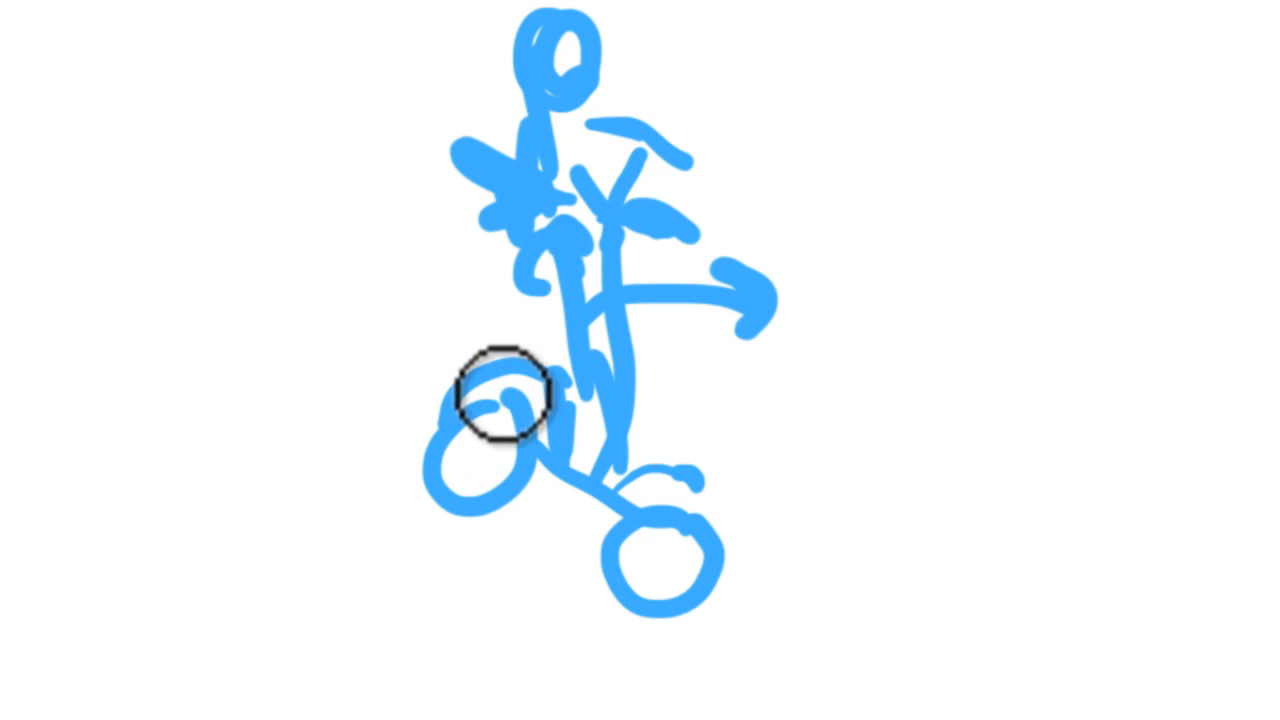